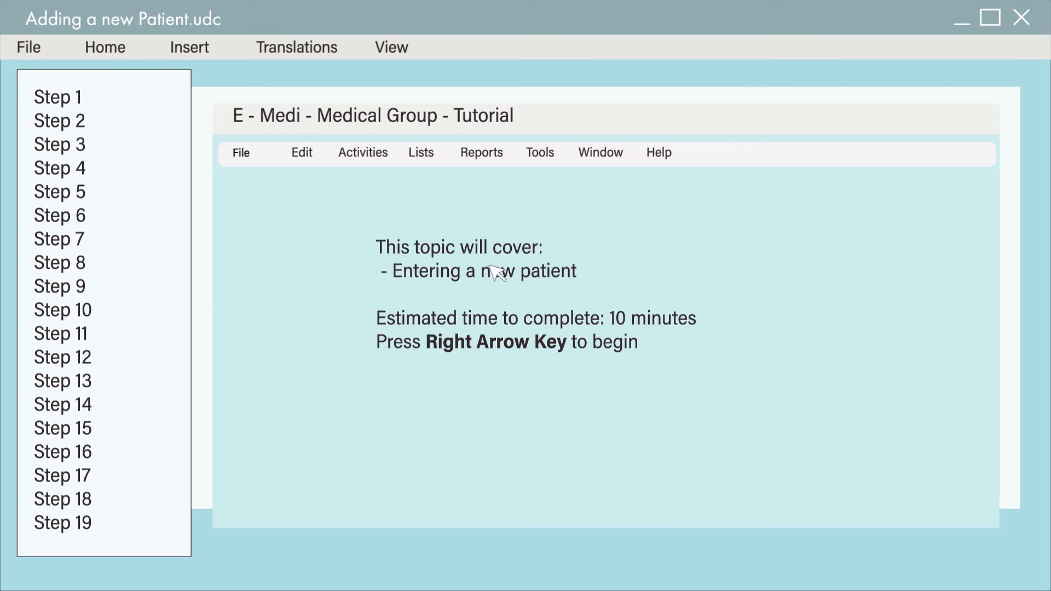
# Step: Publish 'Adding a new Patient' with Cue Card xhtml selected as the output
pyautogui.click(29, 47)
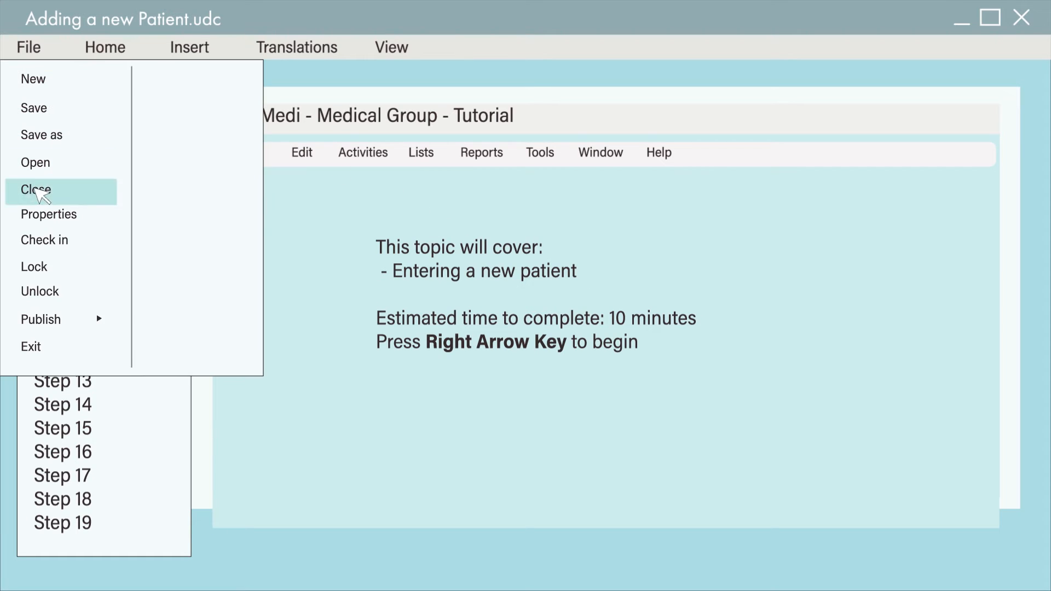
pyautogui.click(42, 320)
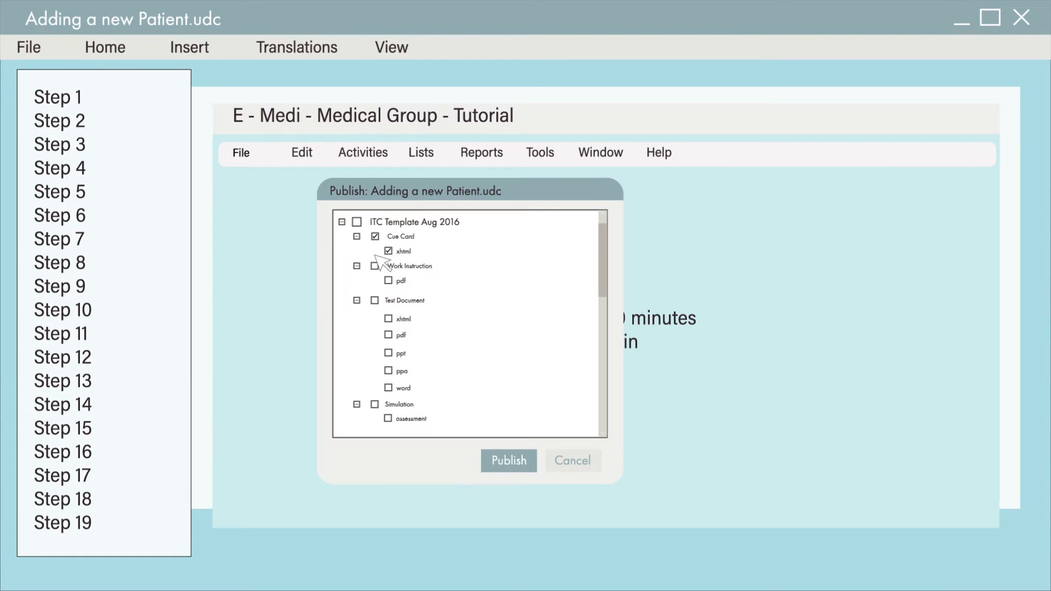
pyautogui.click(509, 461)
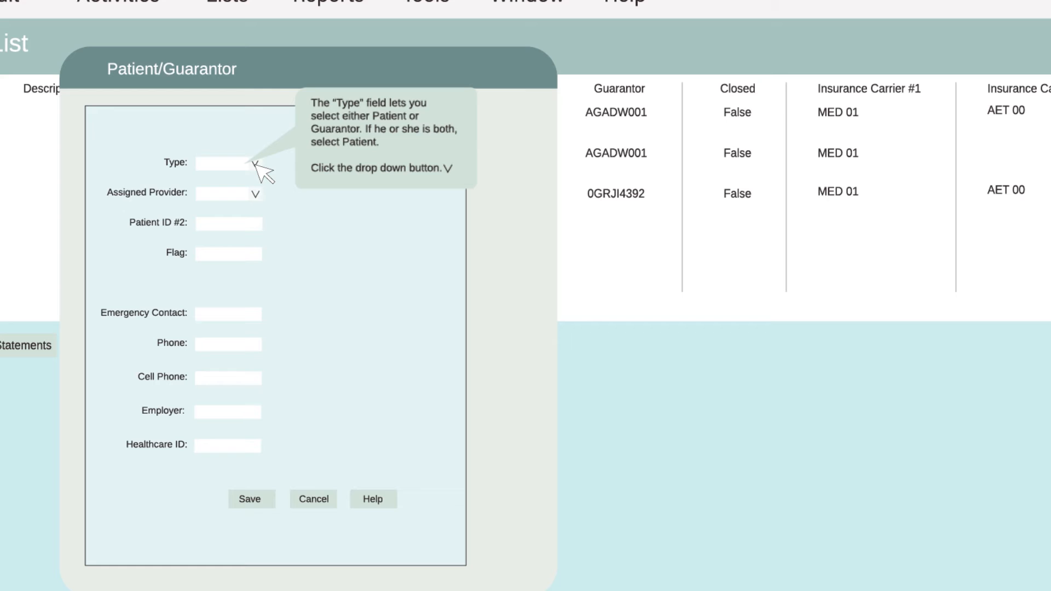
# Step: Choose Patient from the Type drop-down on the Patient/Guarantor form
pyautogui.click(255, 163)
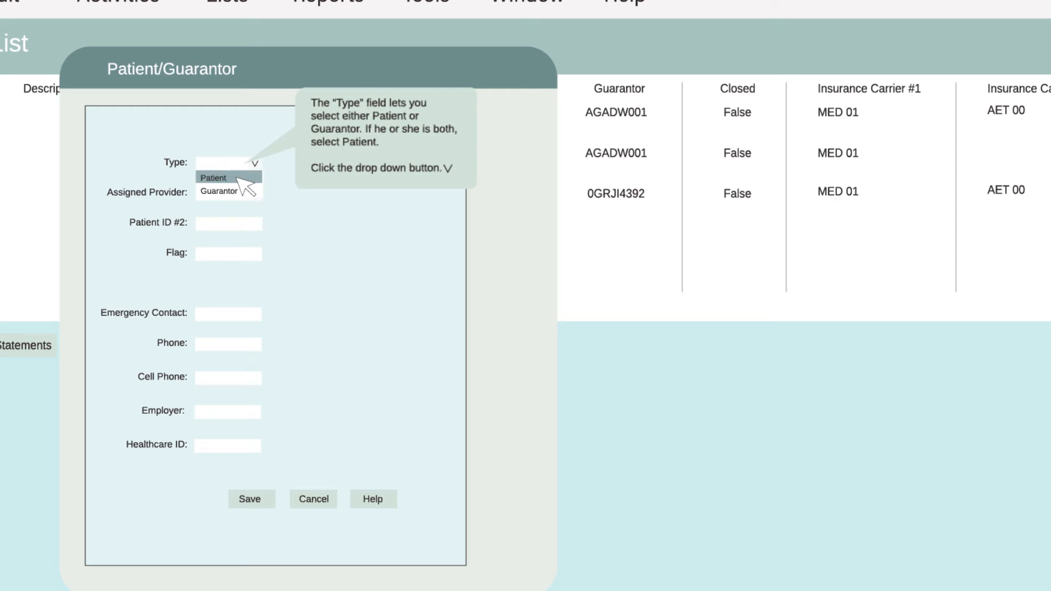
pyautogui.click(215, 177)
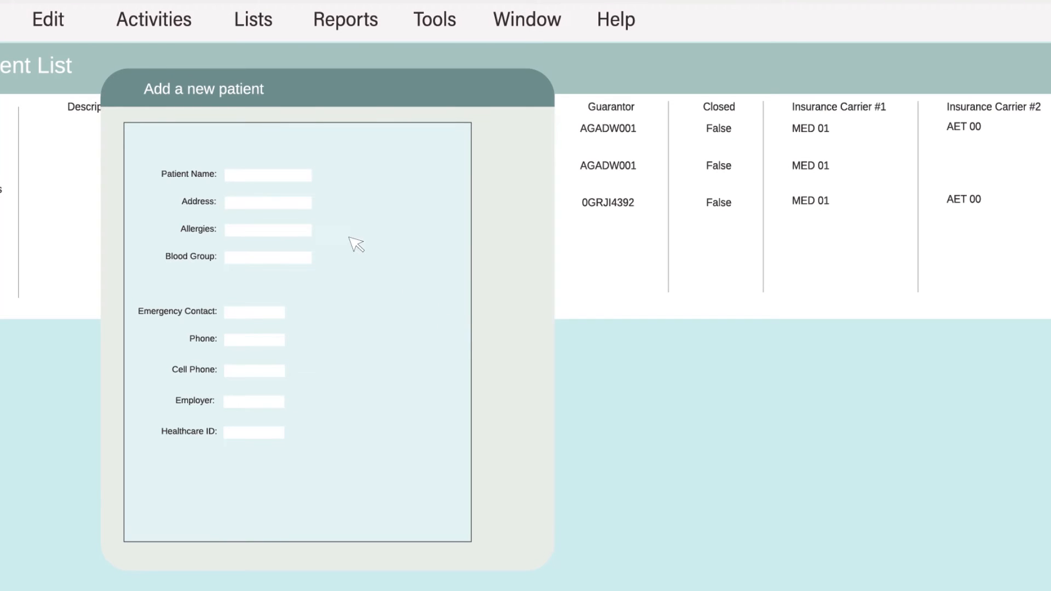
# Step: Enter 'John Smith' as the Patient Name, then move to the Address field
pyautogui.click(268, 174)
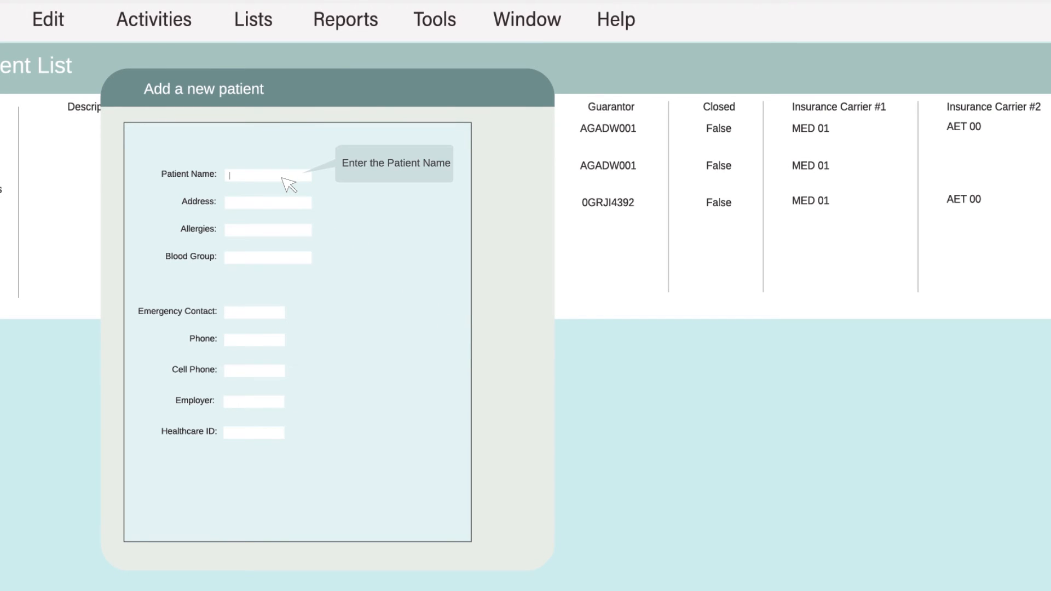
pyautogui.write('John Smith')
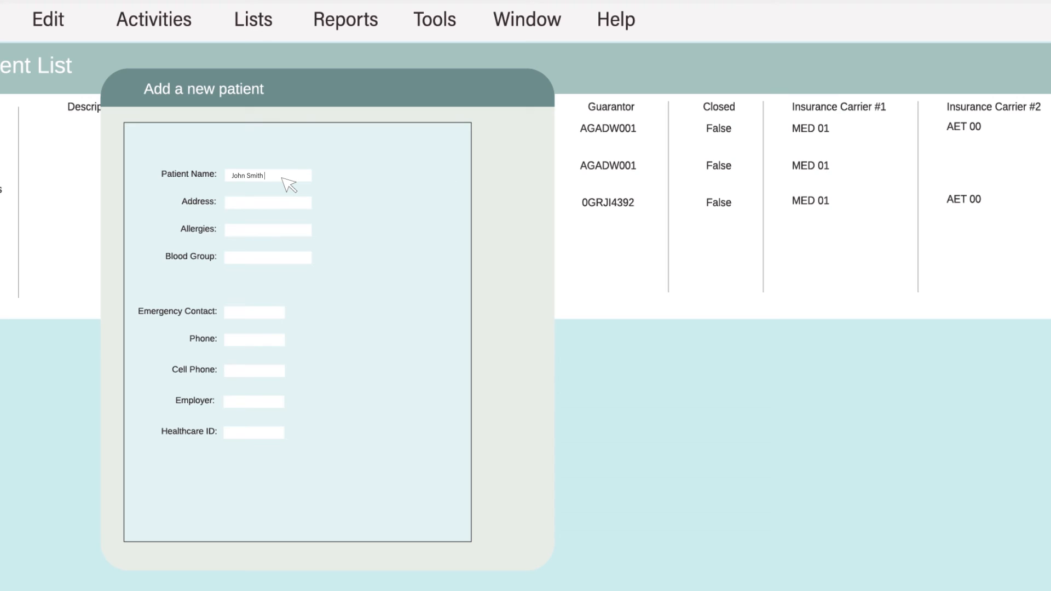
pyautogui.click(268, 202)
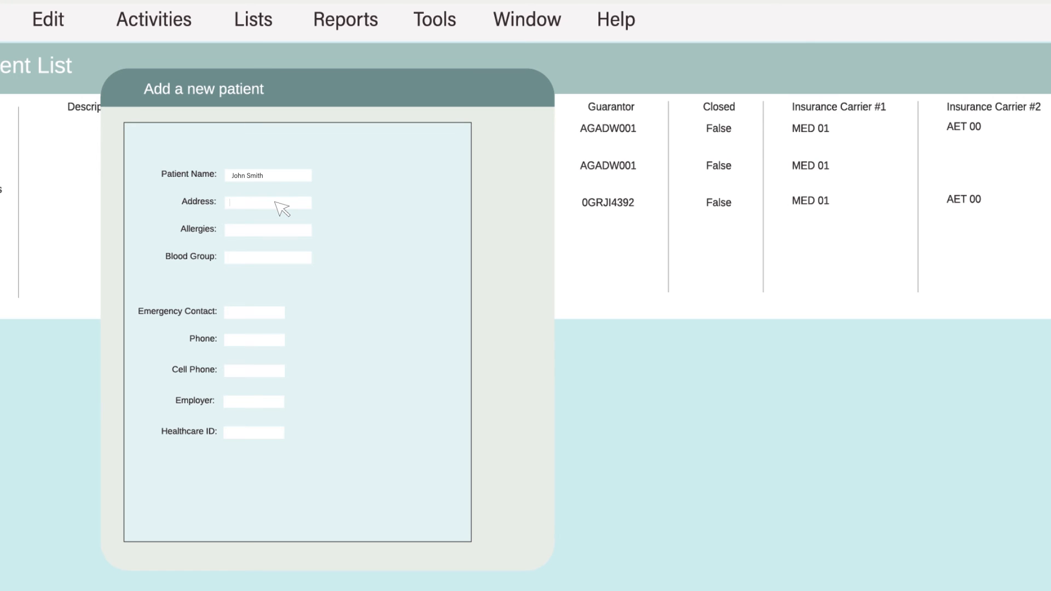